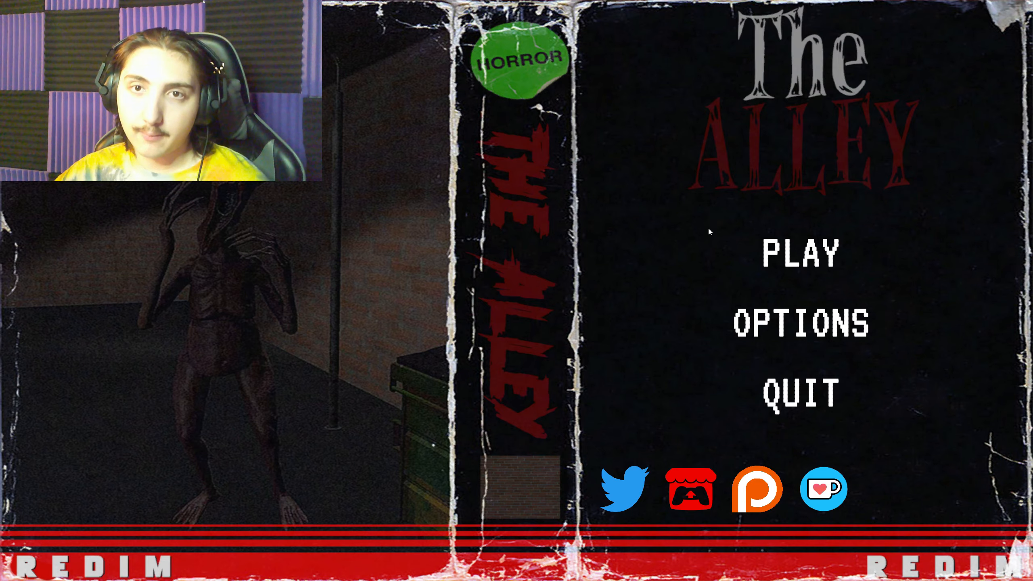
Start a new game and advance past "What was that?" and "Was that the scream?"
left_click(799, 254)
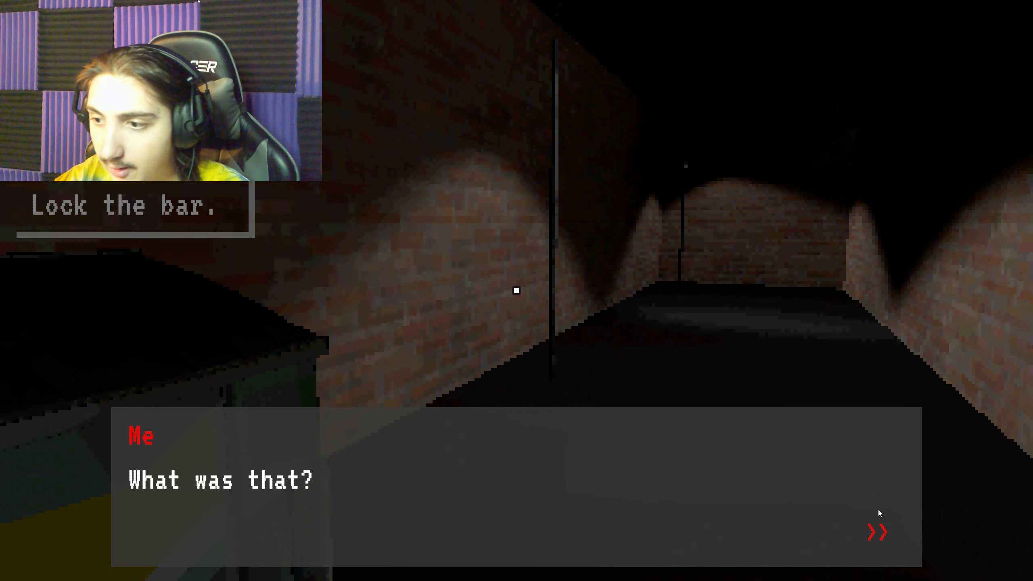
left_click(876, 535)
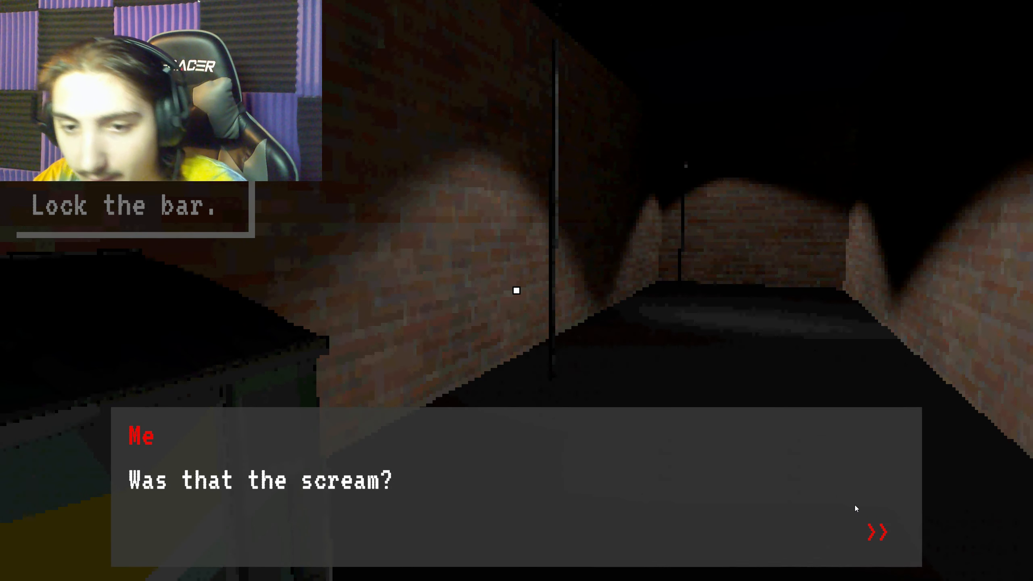
left_click(876, 534)
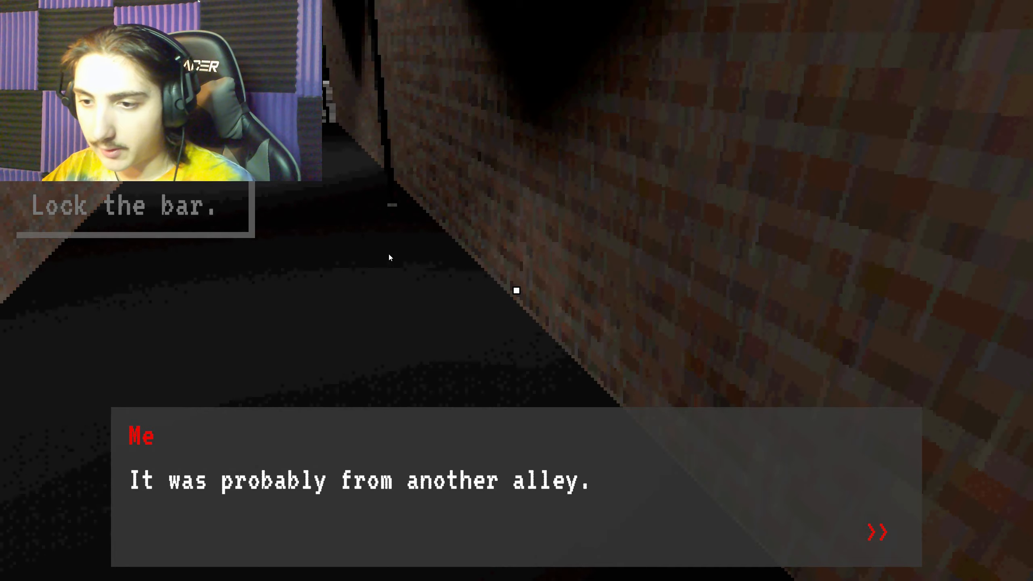
Advance through the remaining lines until the dialogue closes after "WHERE IS THE BAR?"
left_click(877, 536)
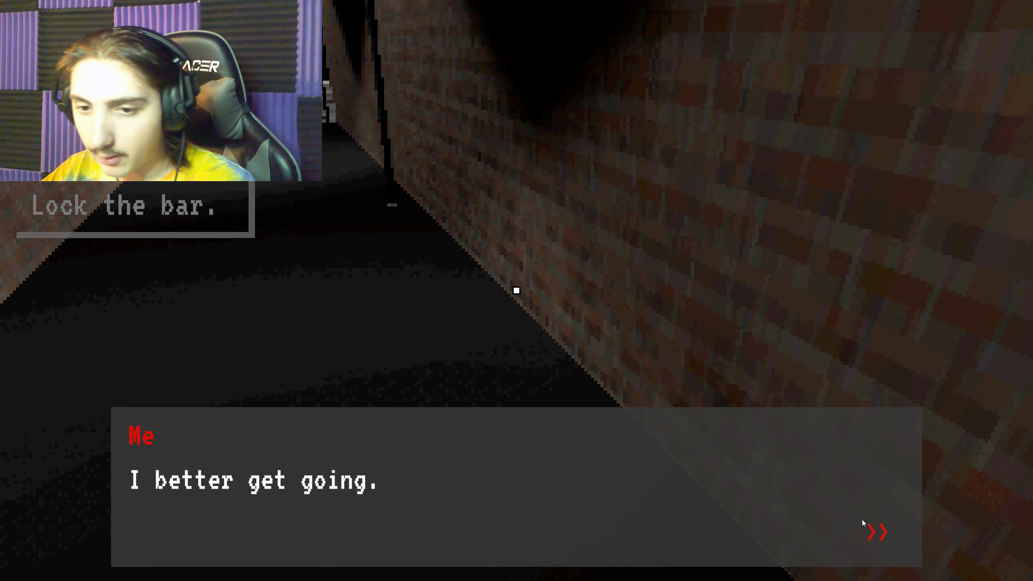
left_click(878, 536)
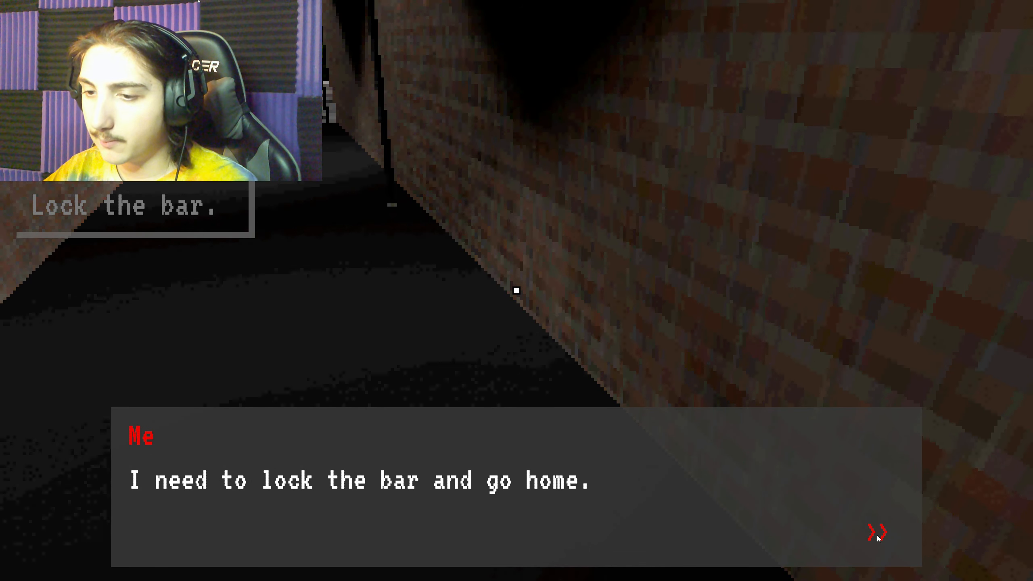
left_click(877, 536)
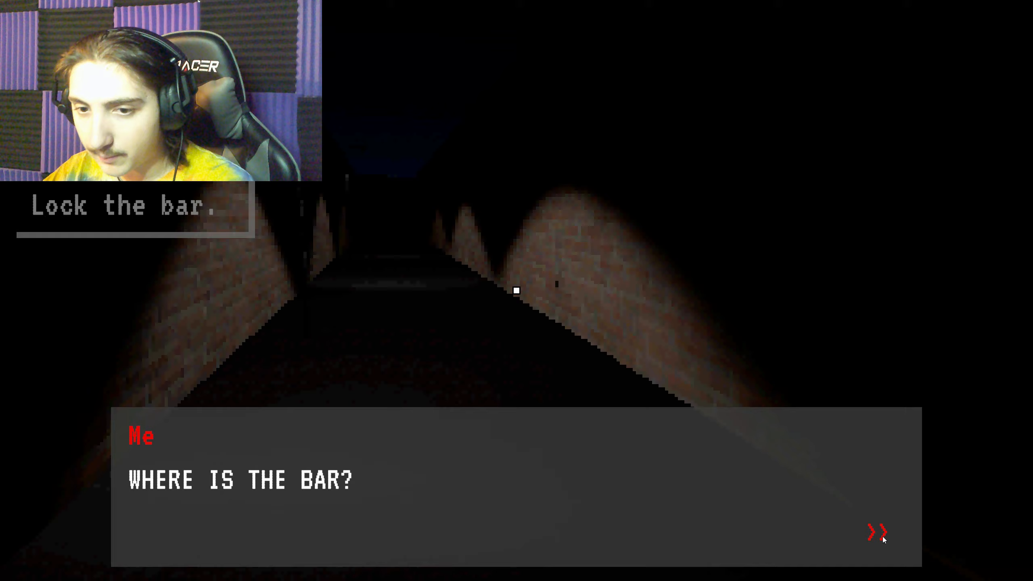
left_click(877, 532)
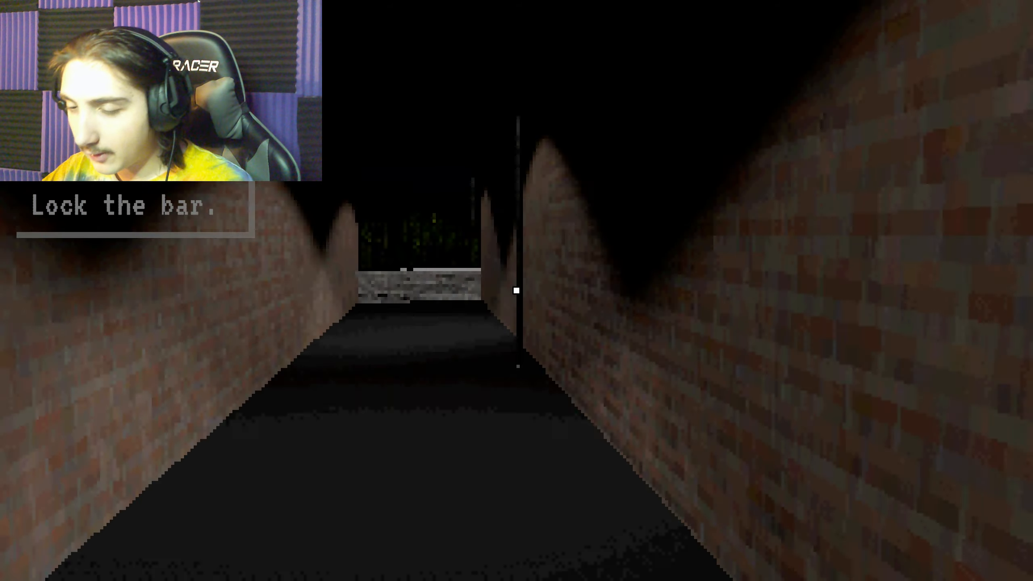